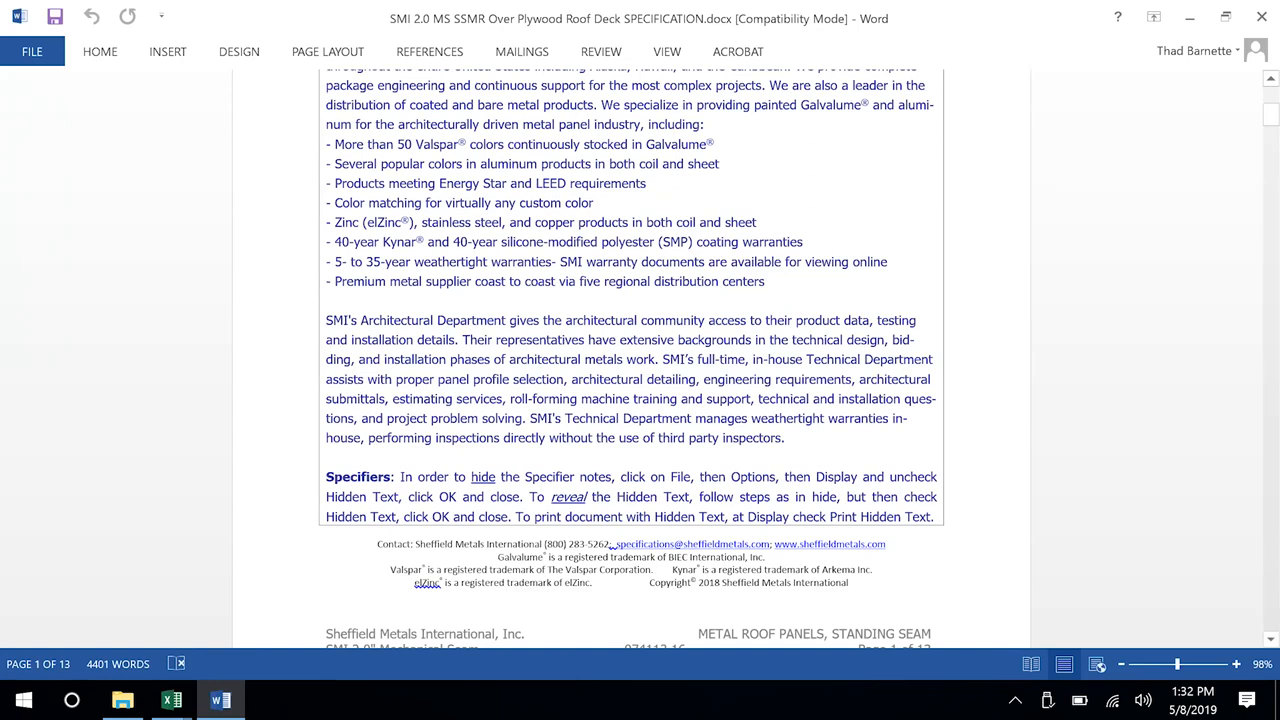
pyautogui.moveTo(160, 482)
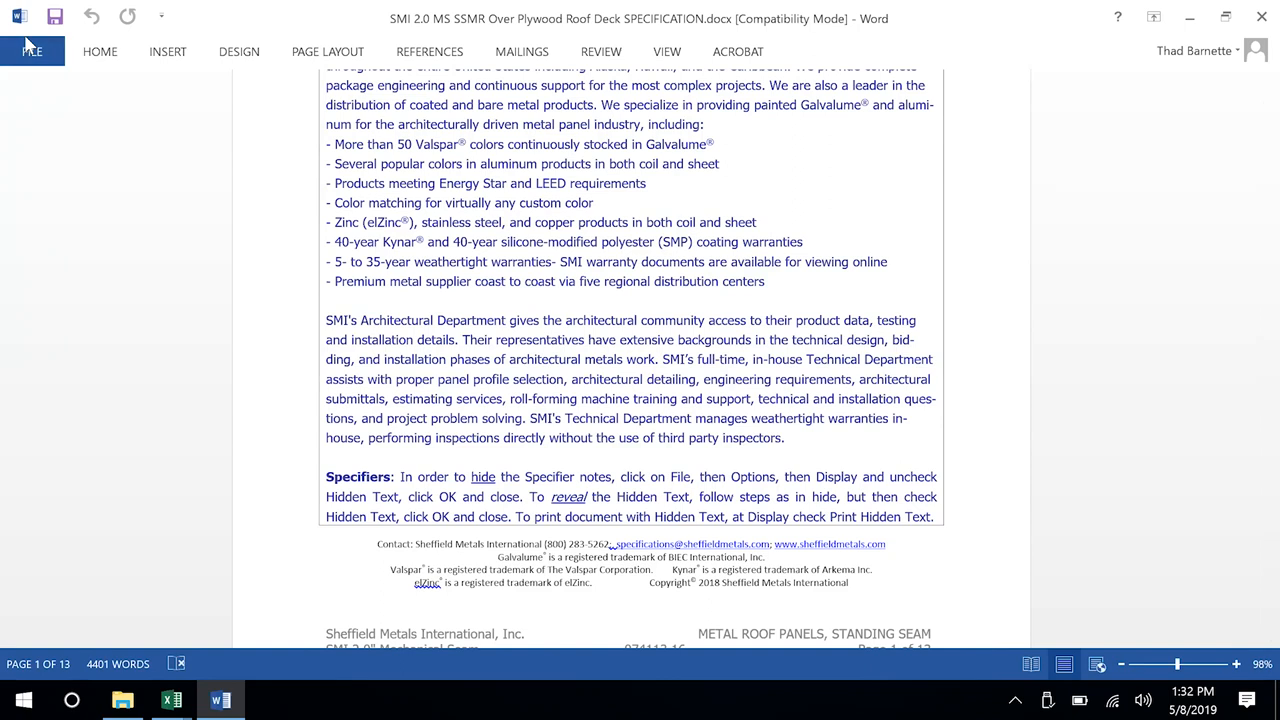
# Enable the Hidden text display option in Word Options so specifier notes show on screen.
pyautogui.click(32, 42)
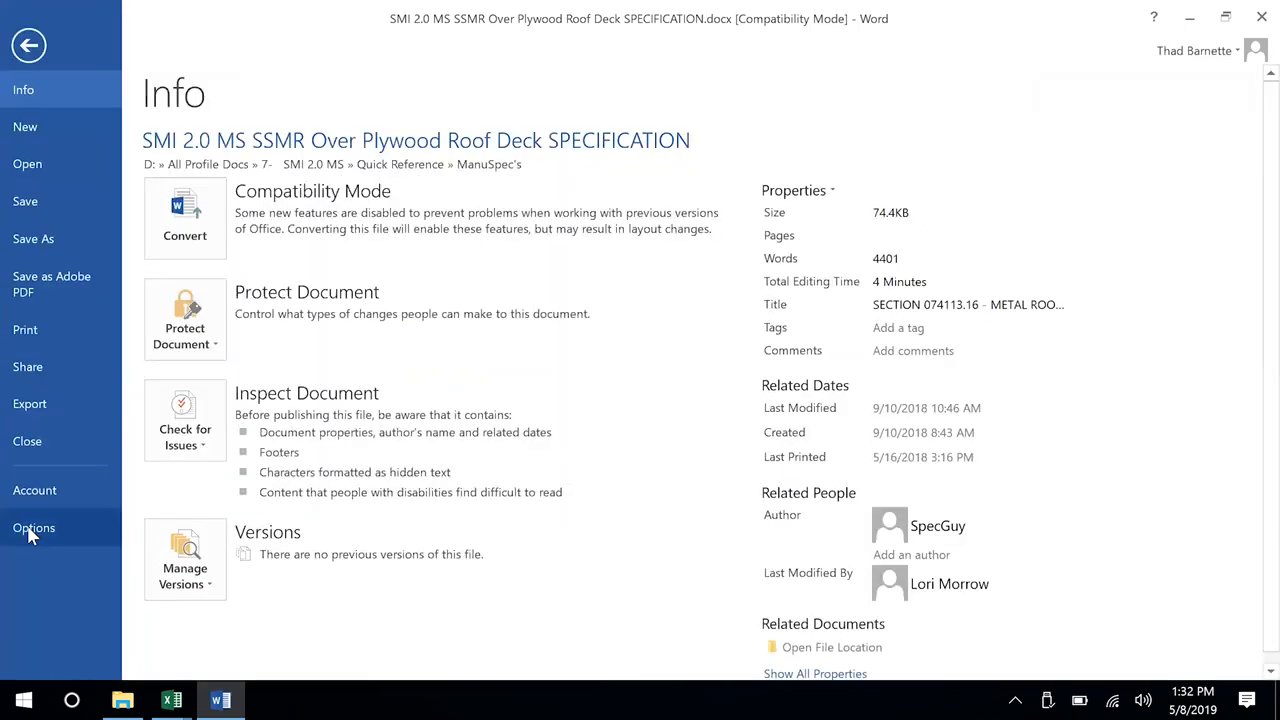
pyautogui.click(34, 528)
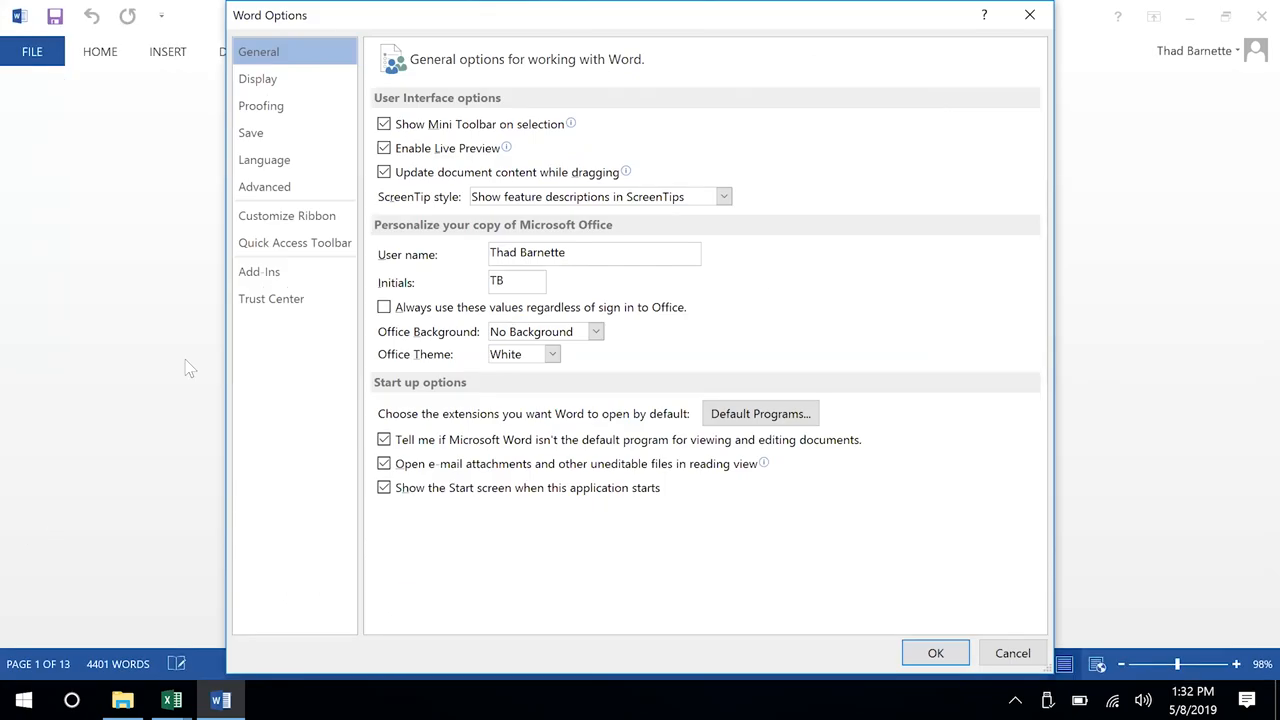
pyautogui.moveTo(258, 80)
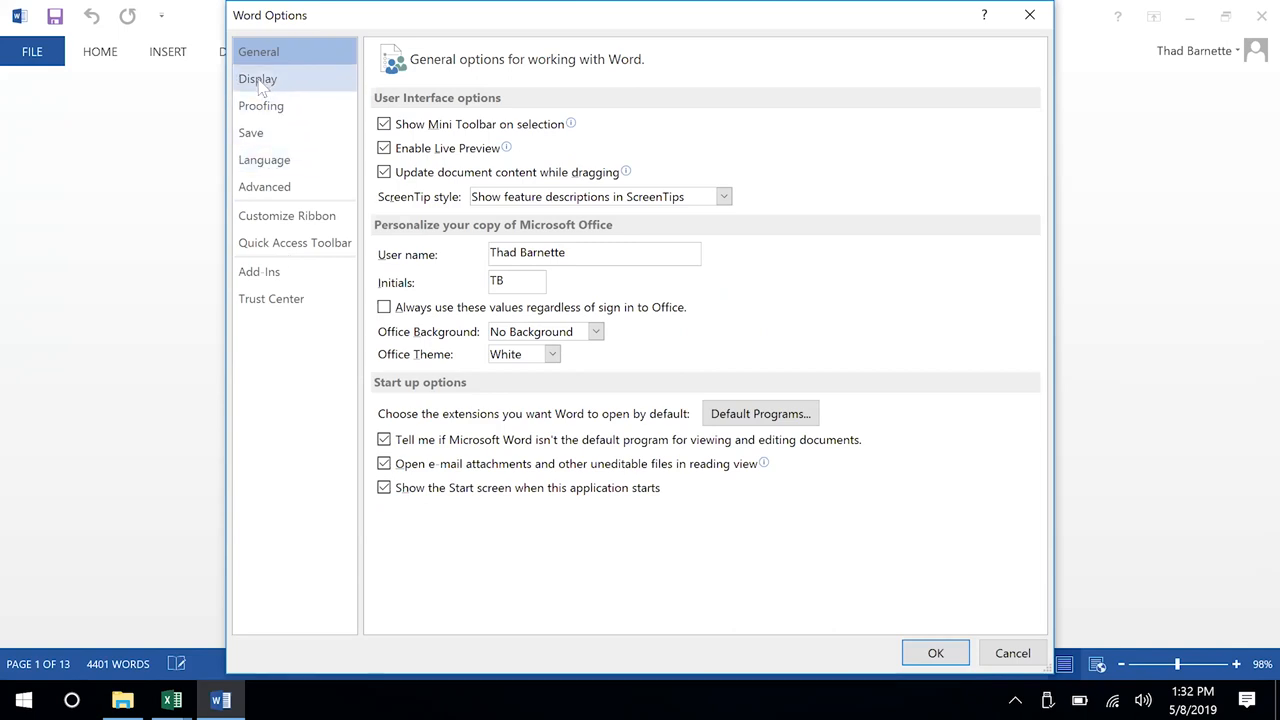
pyautogui.click(258, 78)
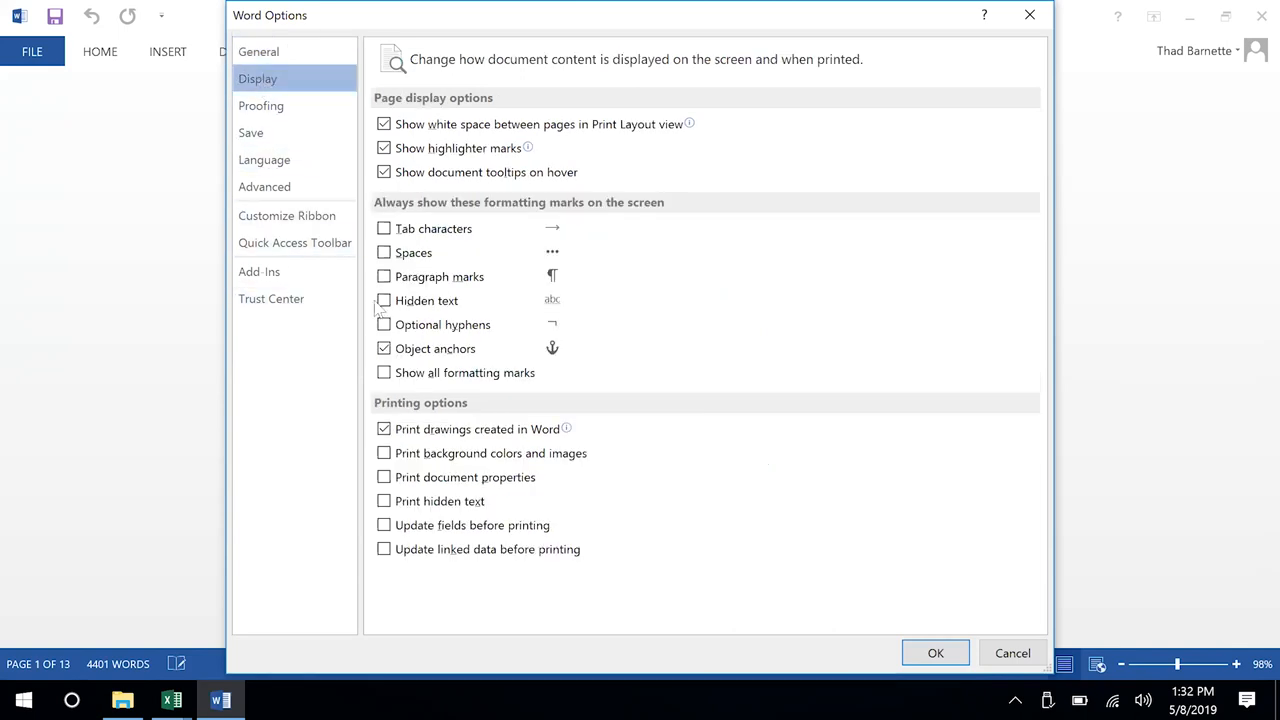
pyautogui.click(384, 300)
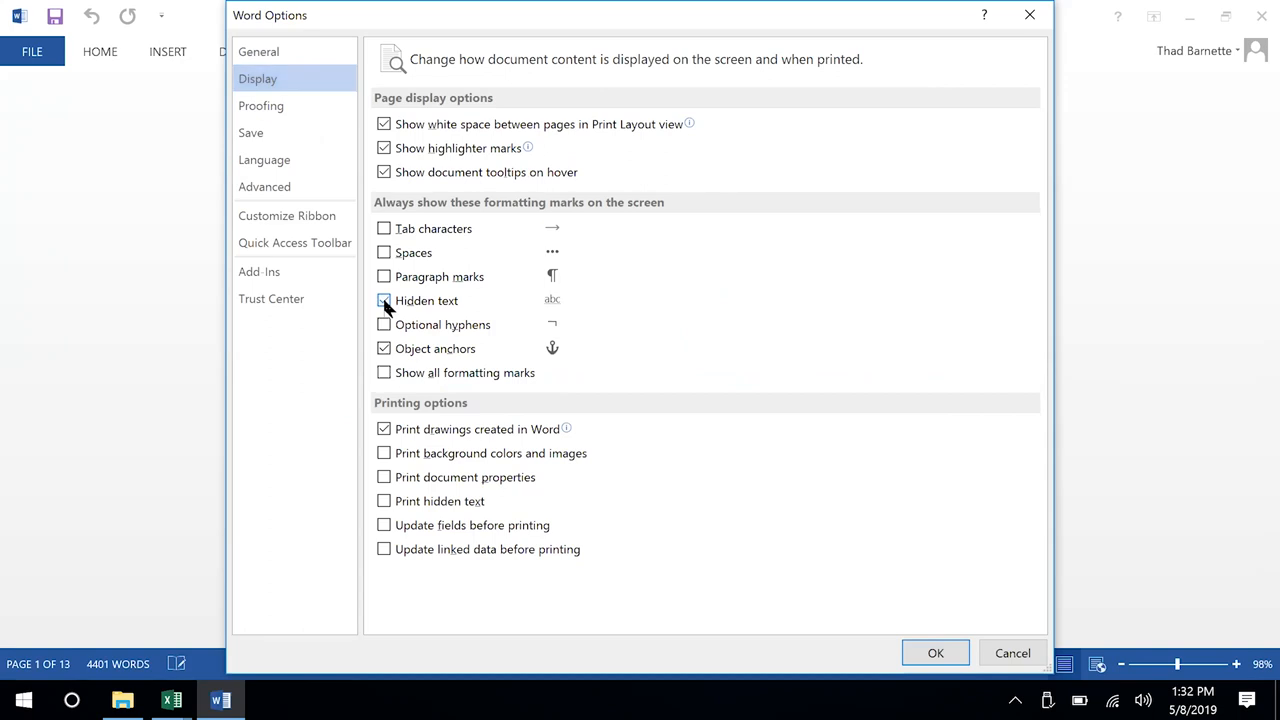
pyautogui.click(384, 300)
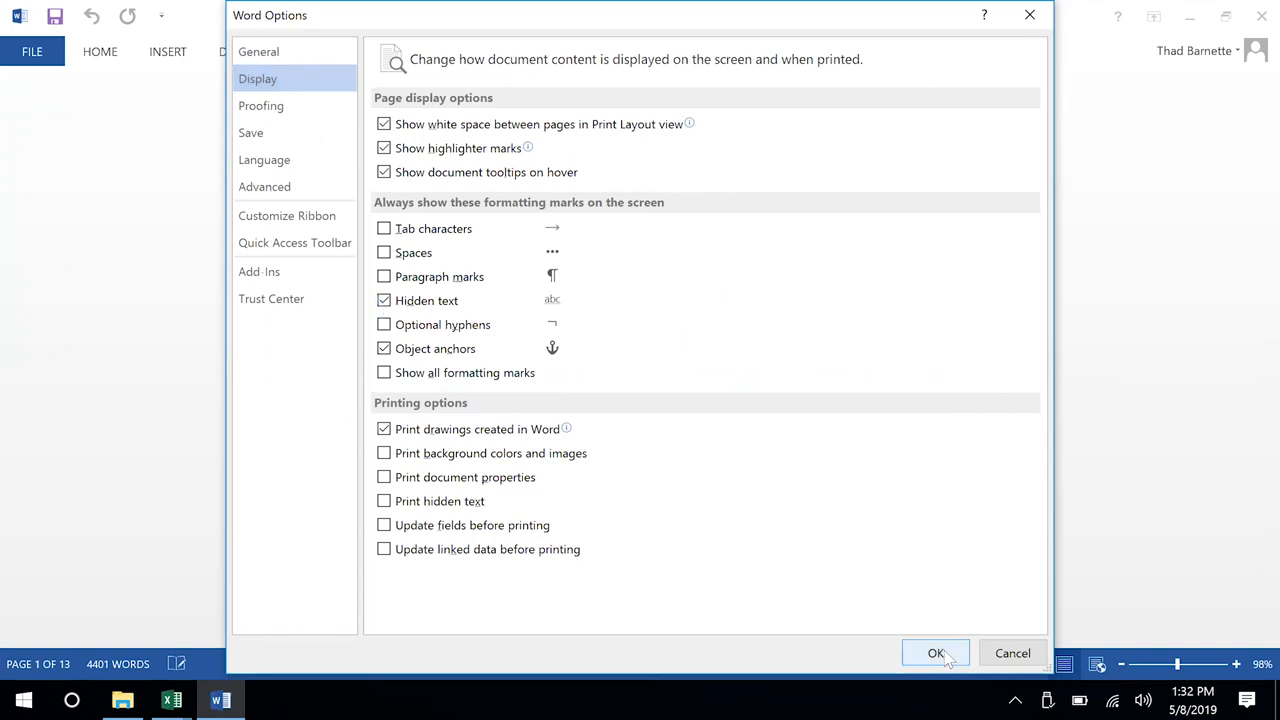
pyautogui.click(936, 652)
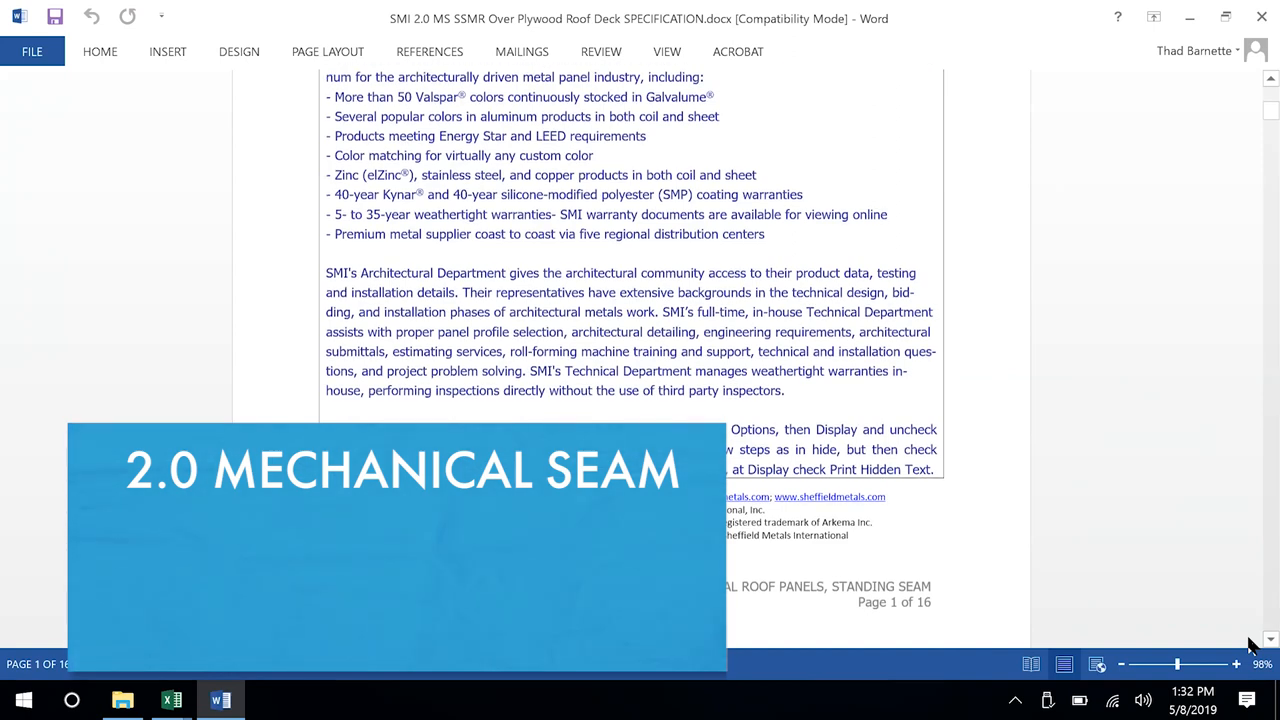
# Scroll to the page 2 References article listing AAMA, ASCE and ASTM standards.
pyautogui.scroll(-3)
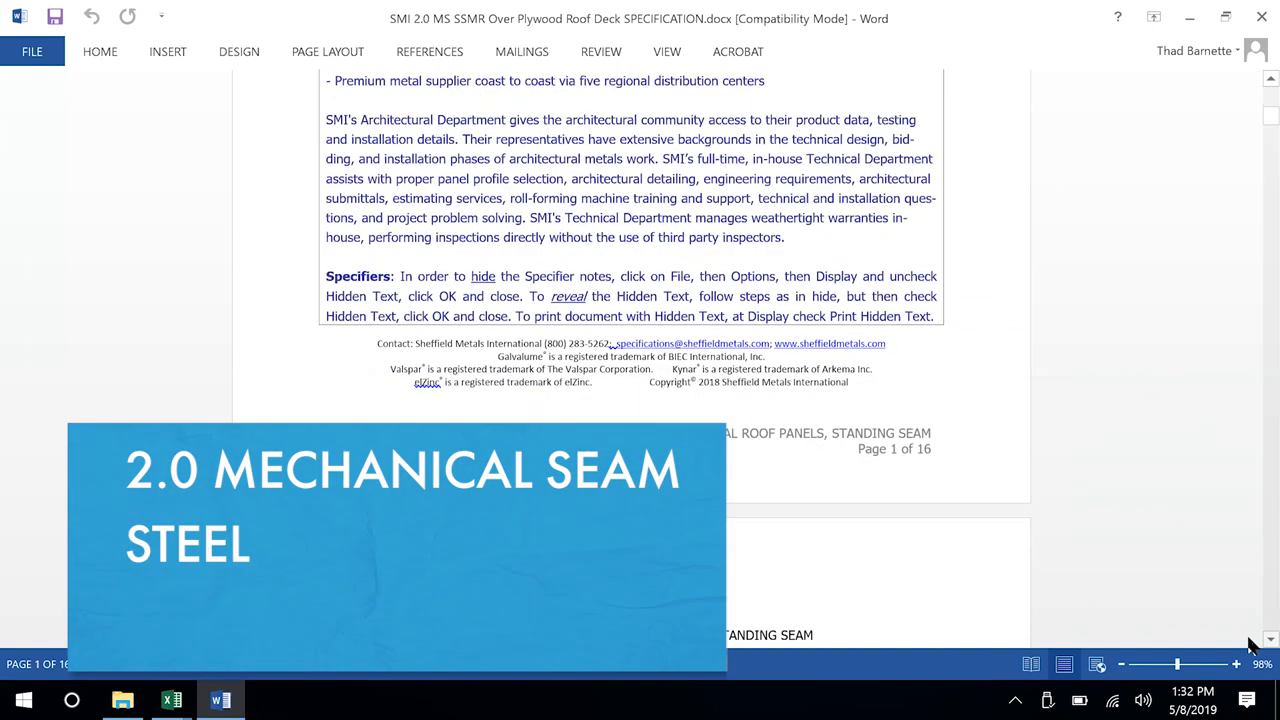
pyautogui.scroll(-3)
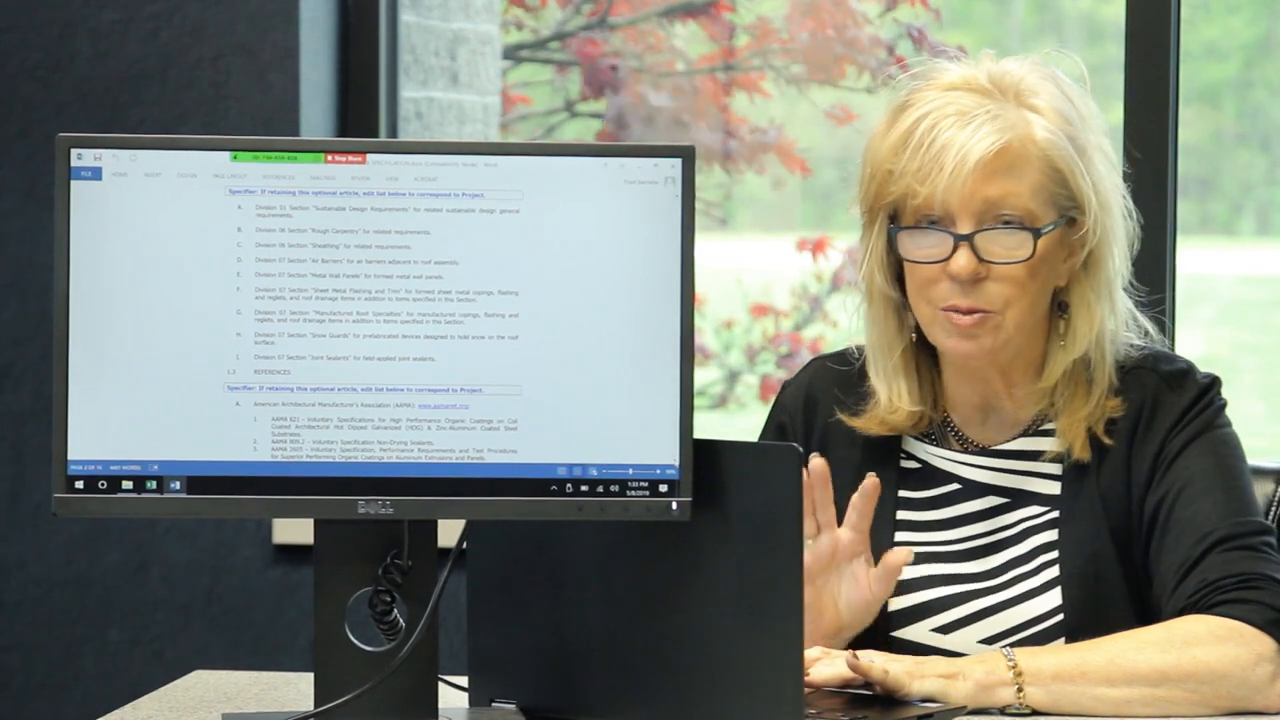
pyautogui.scroll(-3)
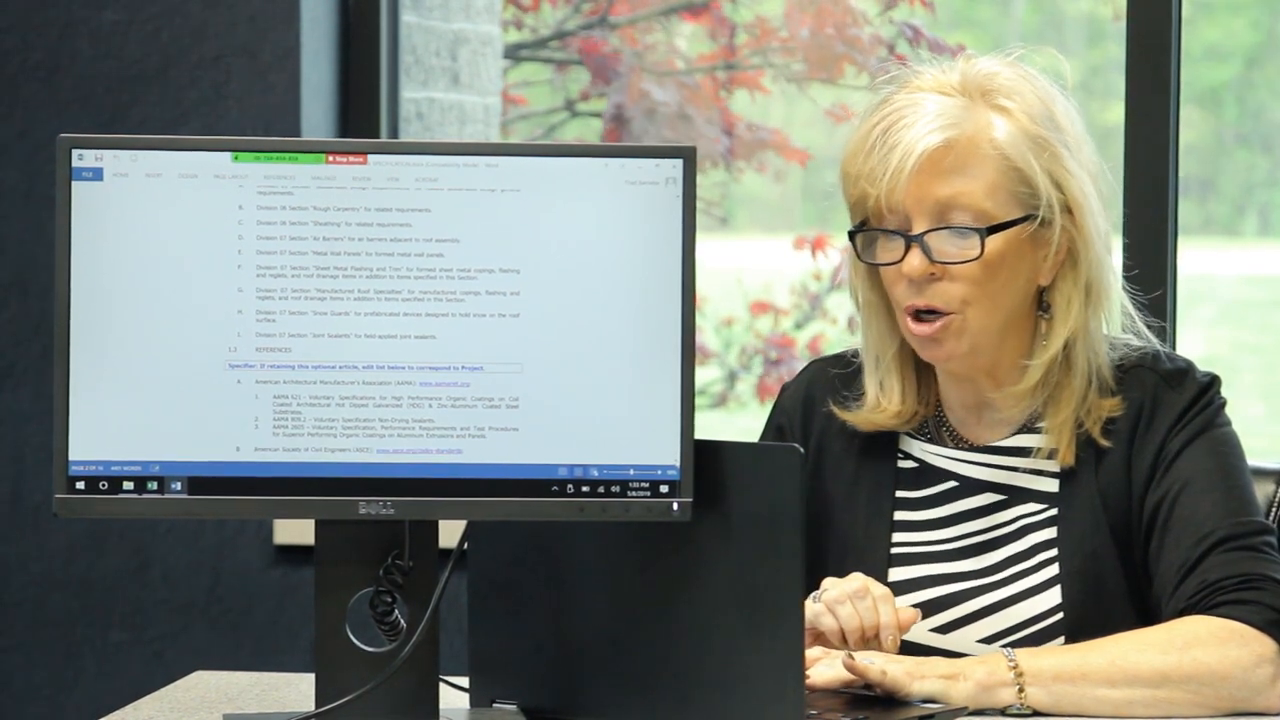
pyautogui.scroll(-3)
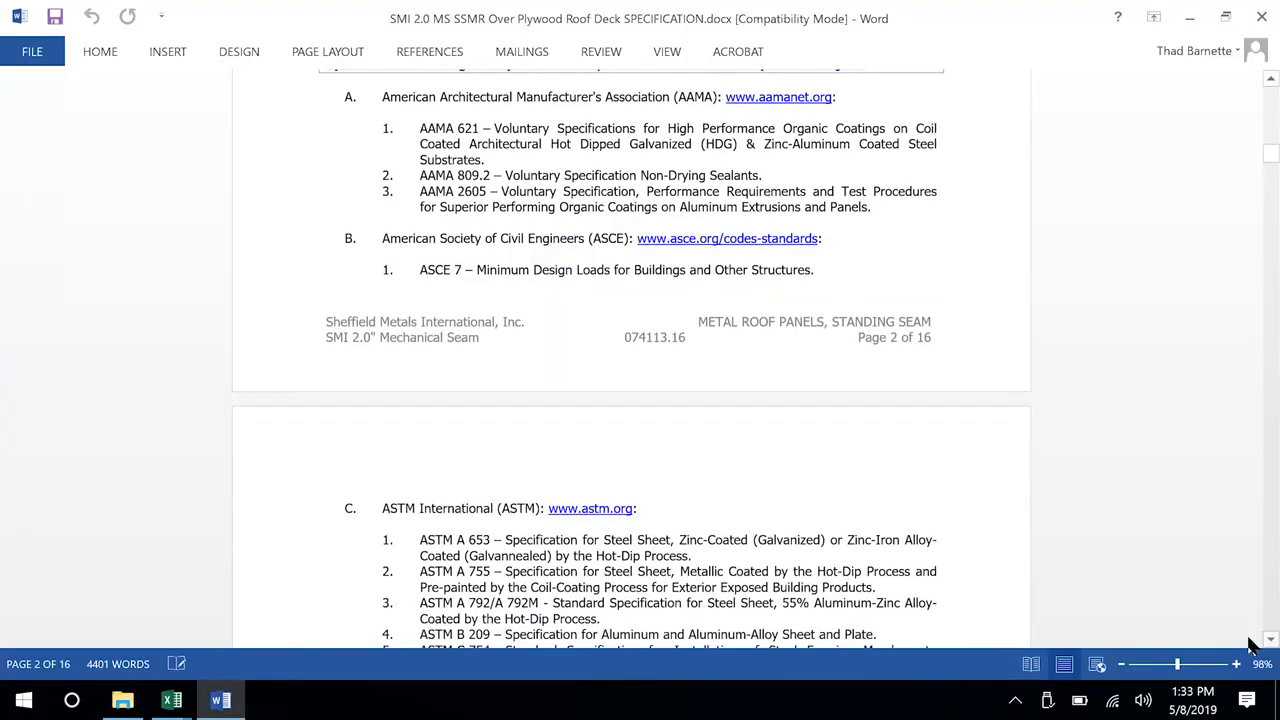
# Scroll past ASTM, ICC-ES, UL and EPA standards to 1.5 Quality Assurance on page 4.
pyautogui.scroll(-3)
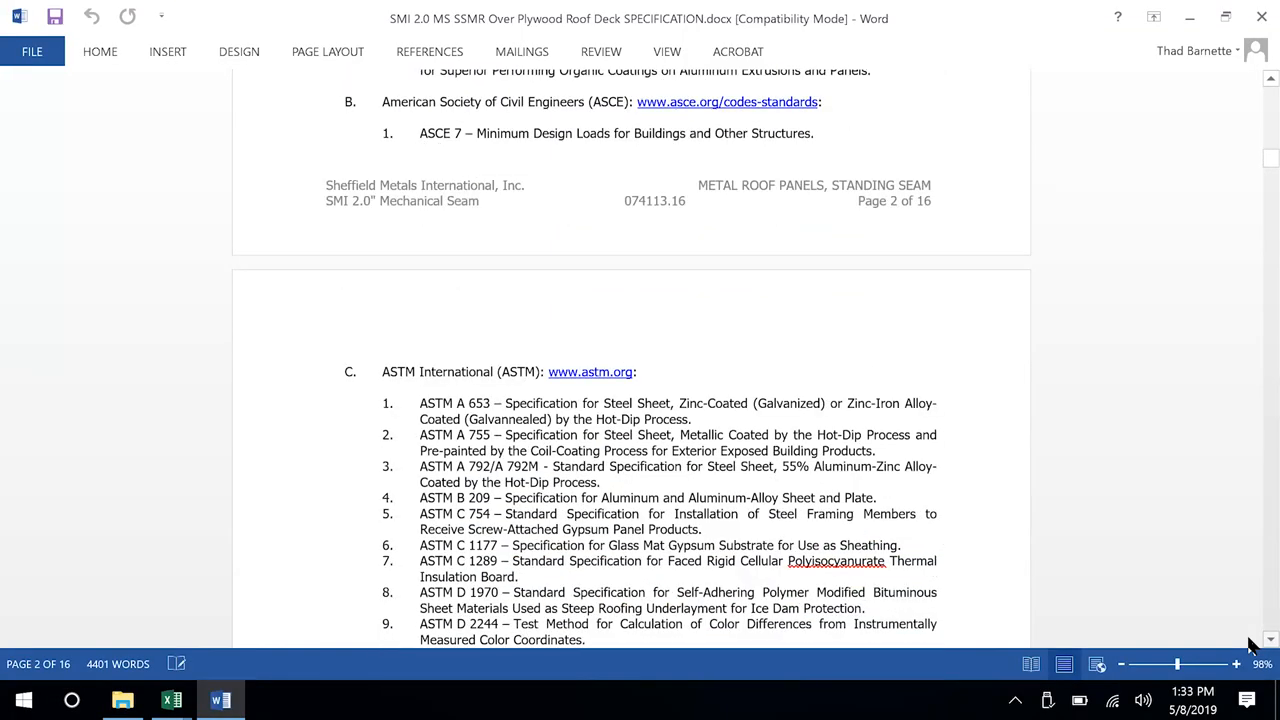
pyautogui.scroll(-3)
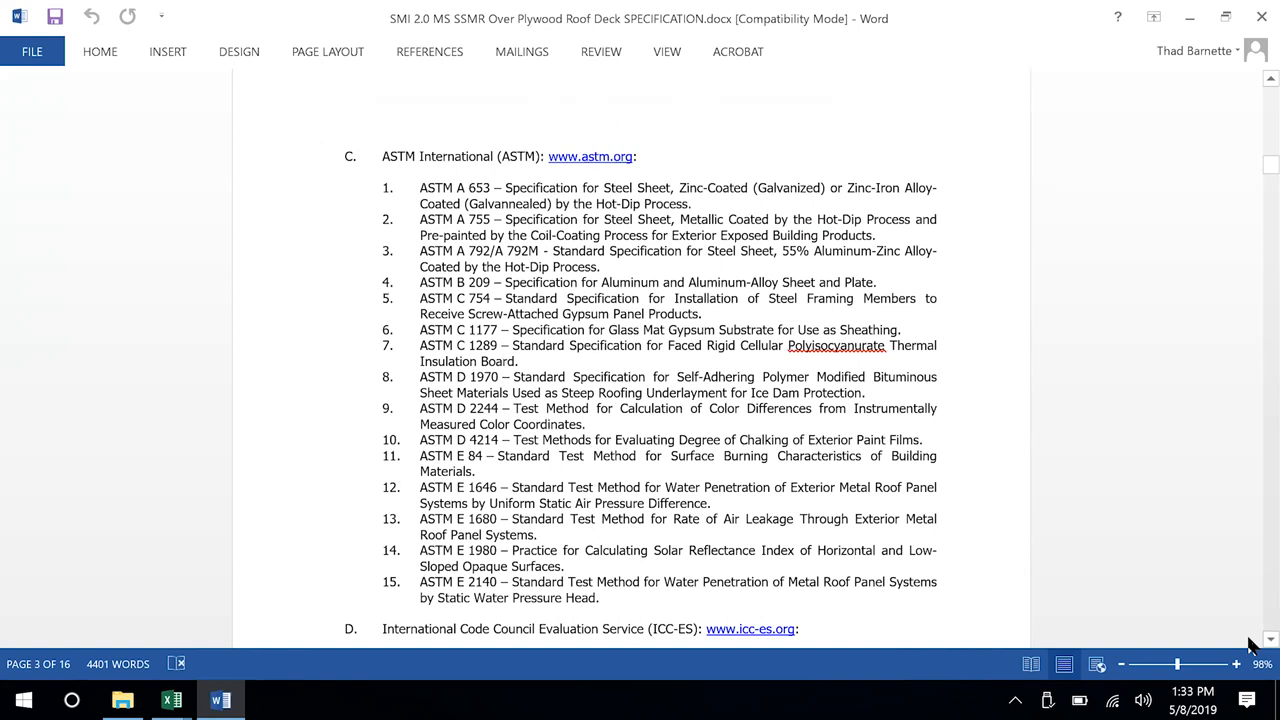
pyautogui.scroll(-3)
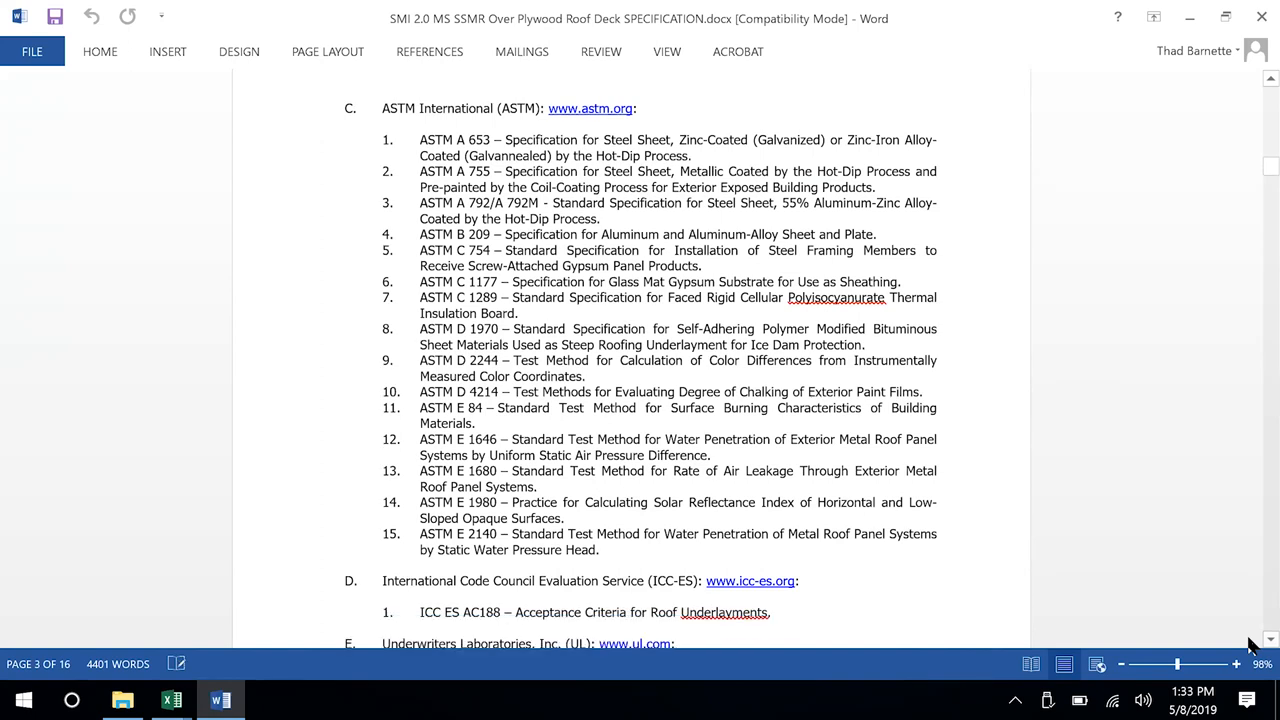
pyautogui.scroll(-3)
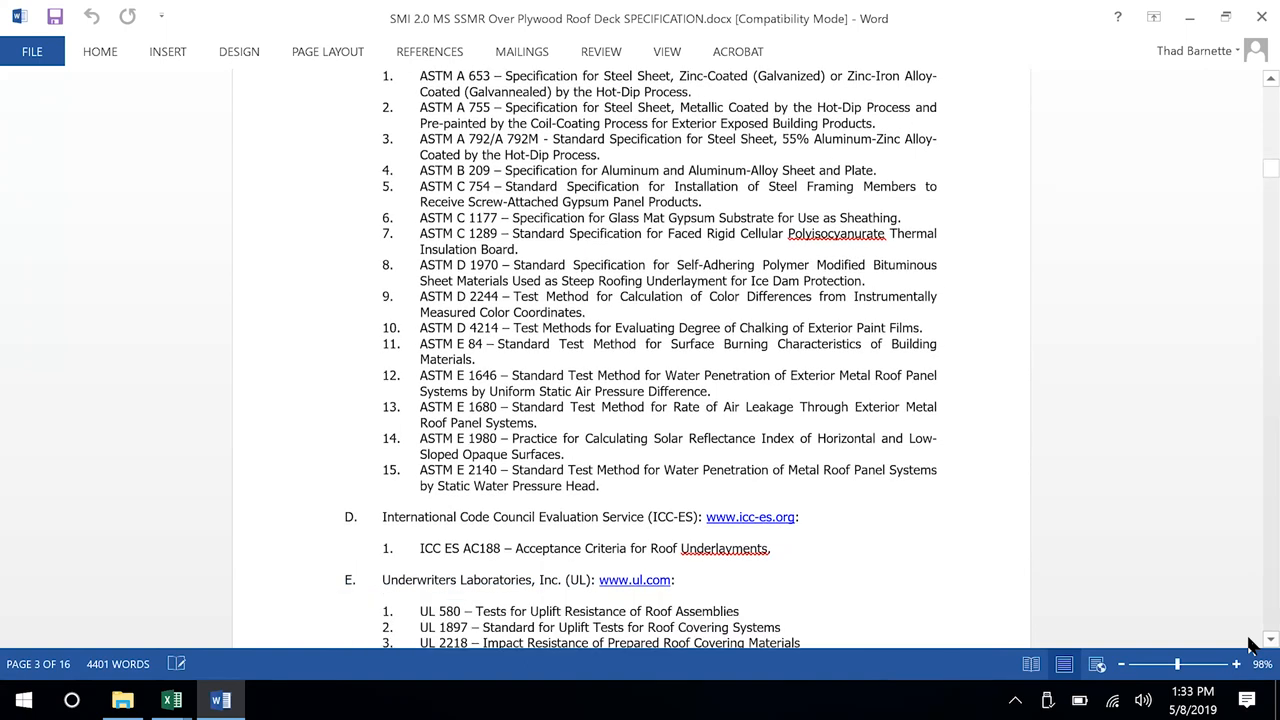
pyautogui.scroll(-3)
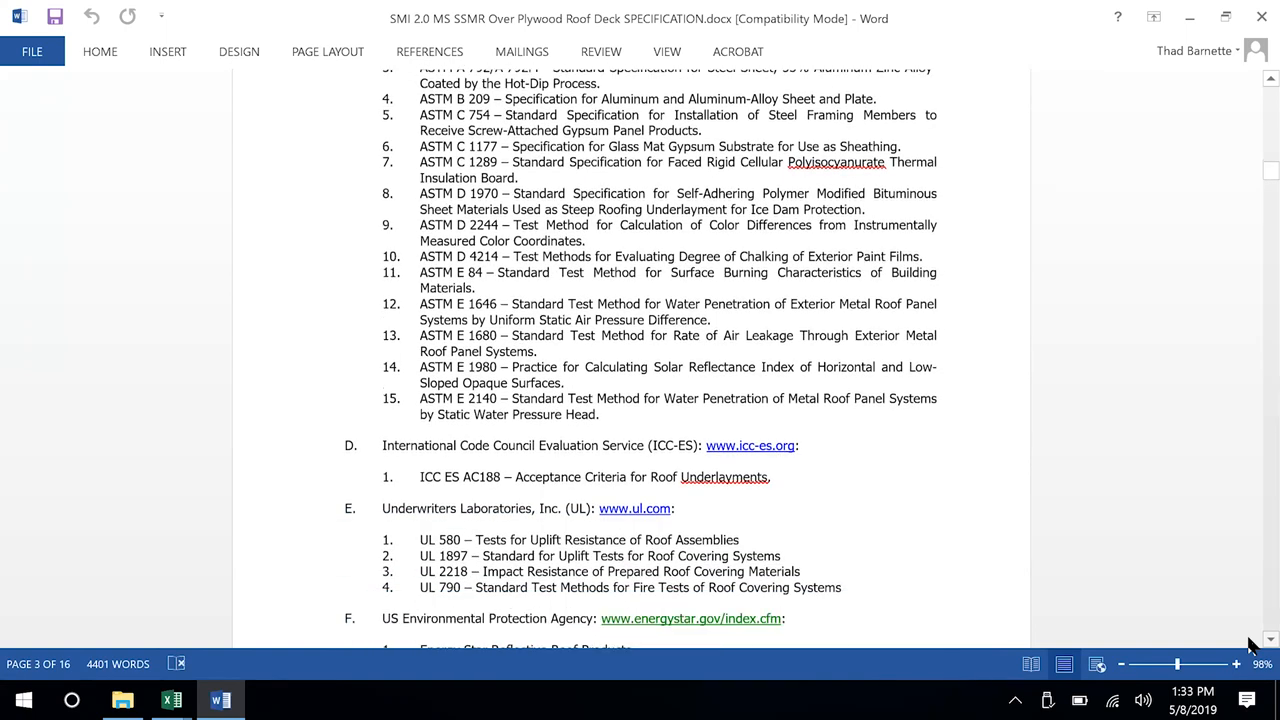
pyautogui.scroll(-3)
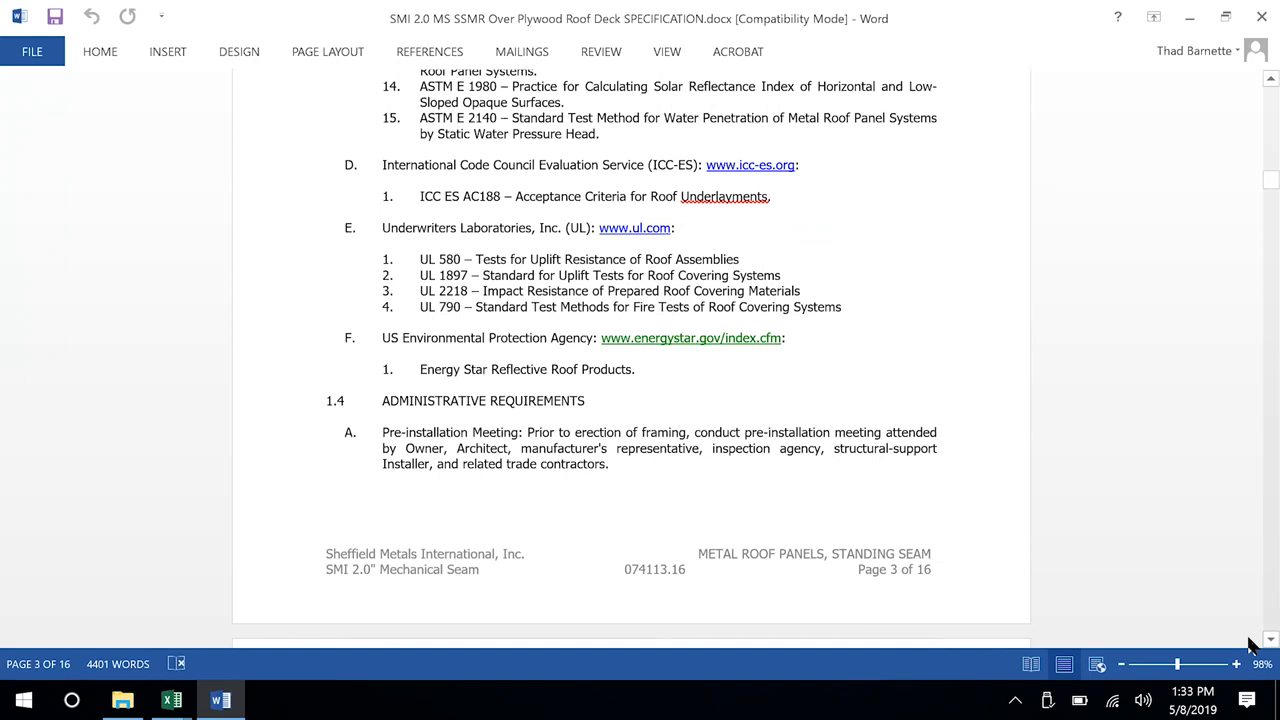
pyautogui.scroll(-3)
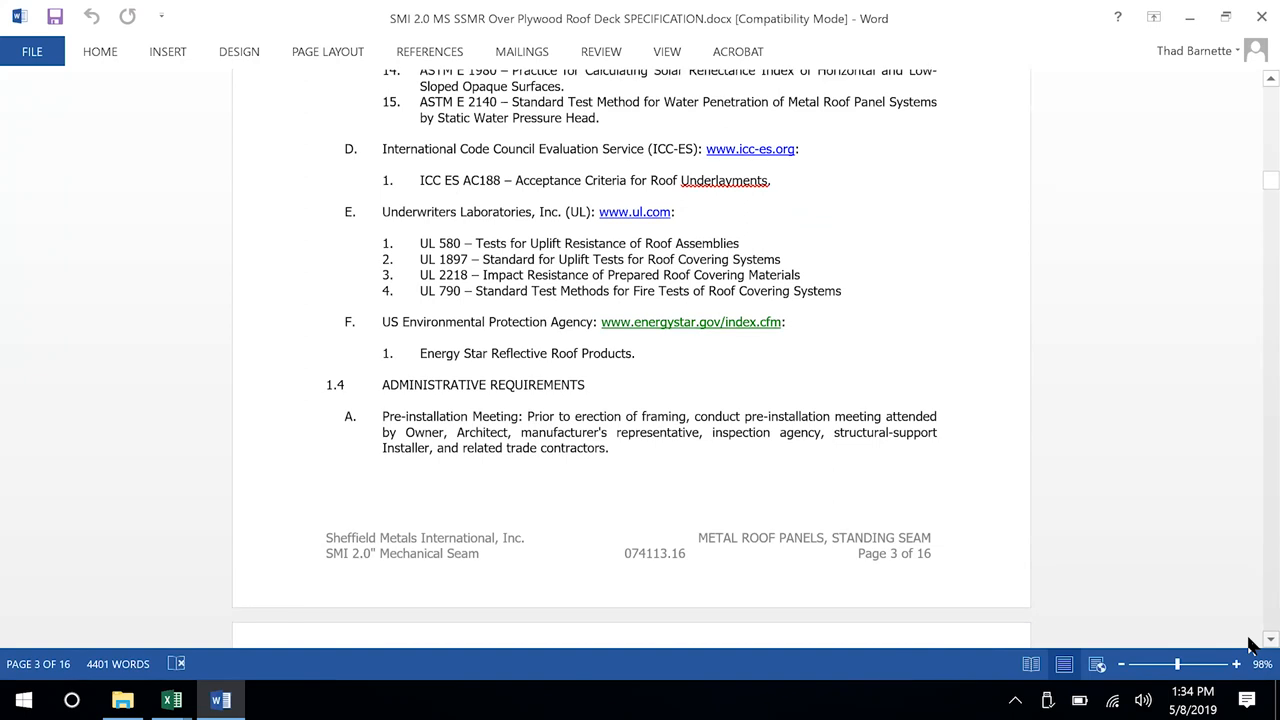
pyautogui.scroll(-3)
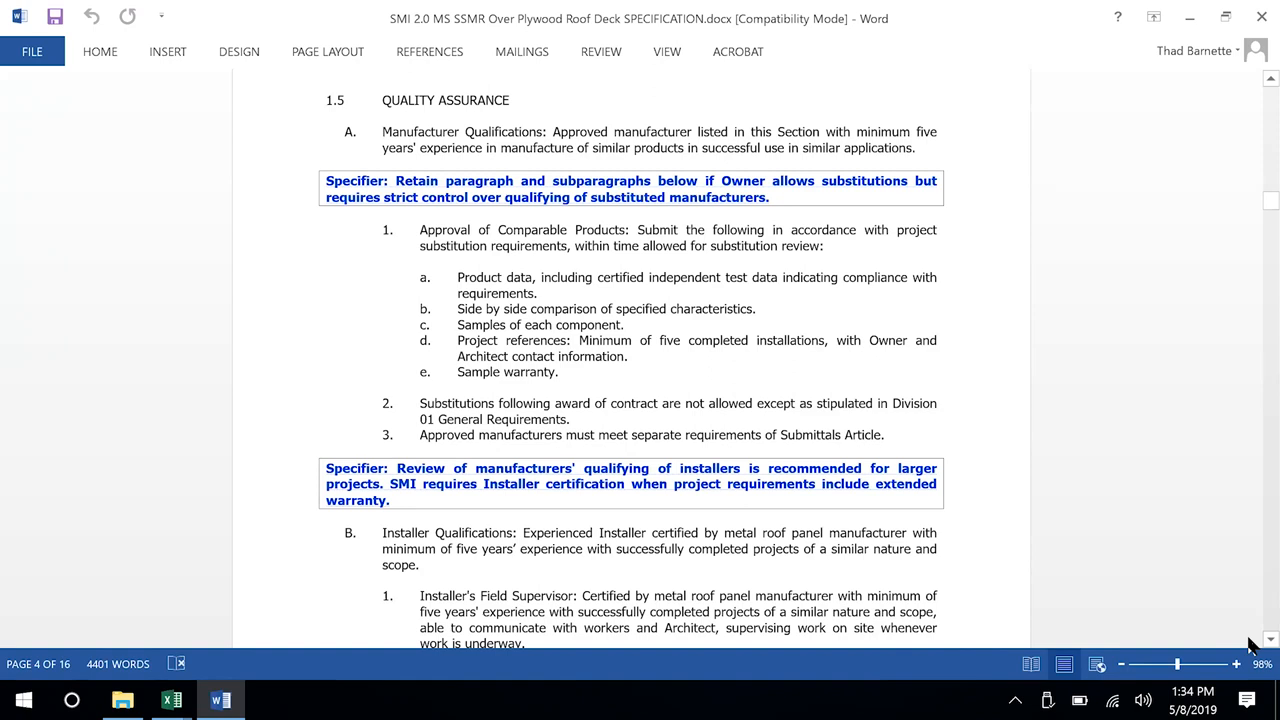
# Scroll through submittal sections 1.6–1.8 to 1.9 Delivery, Storage, and Handling on page 5.
pyautogui.scroll(-3)
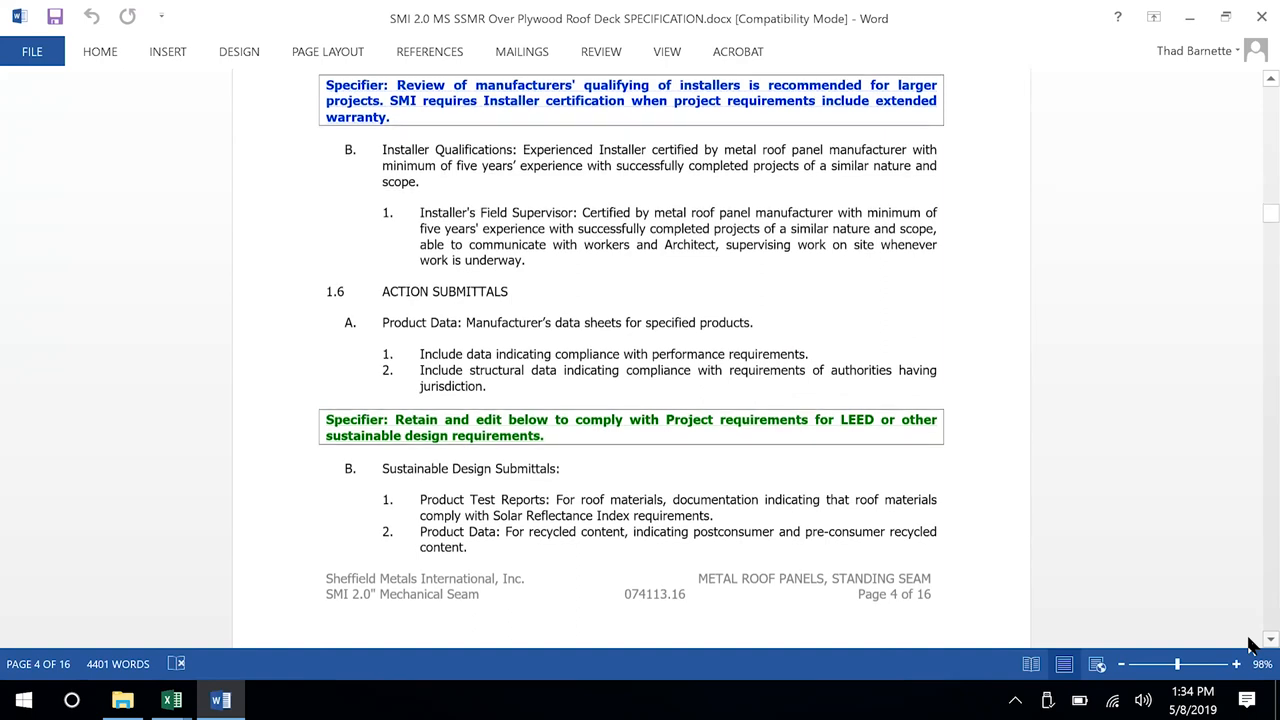
pyautogui.scroll(-3)
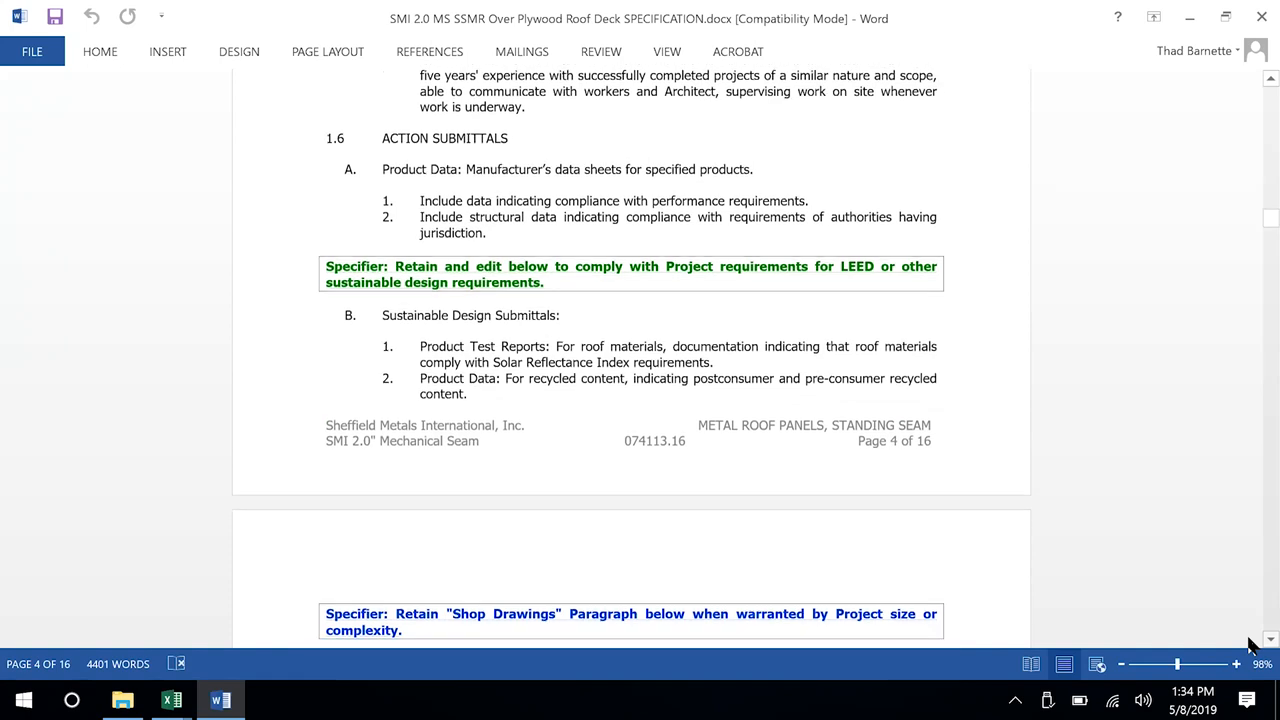
pyautogui.scroll(-3)
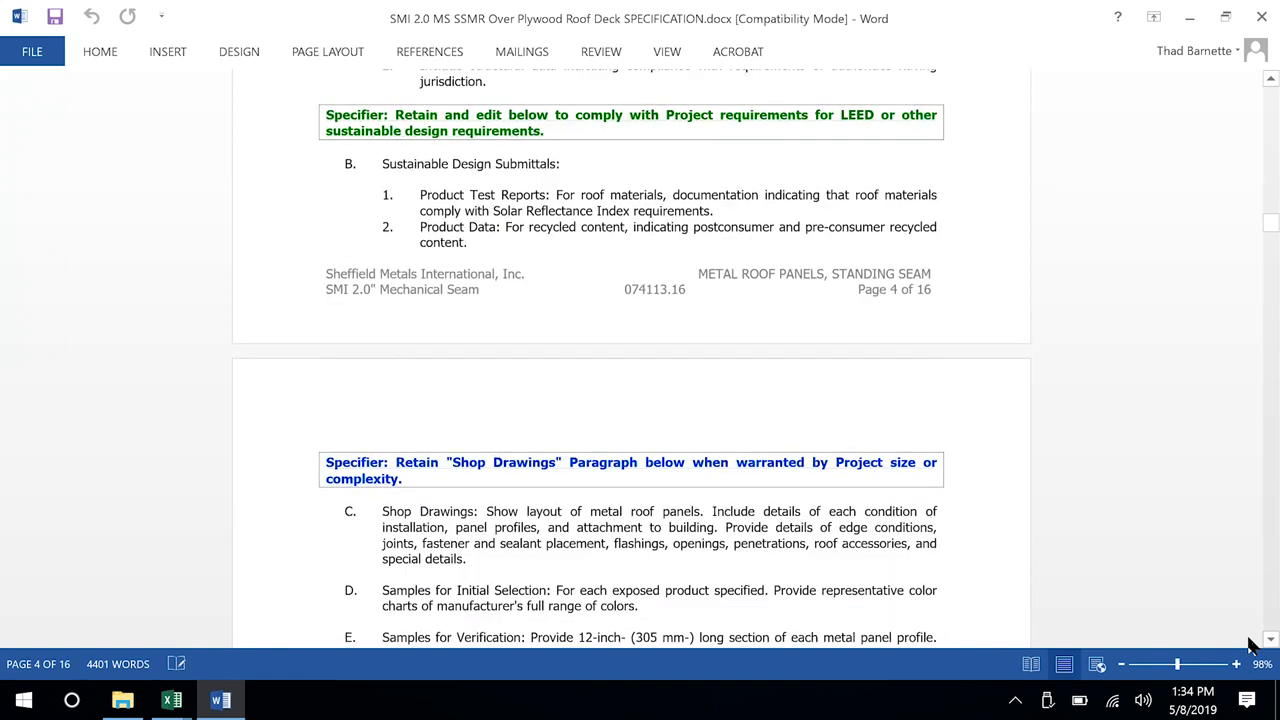
pyautogui.scroll(-3)
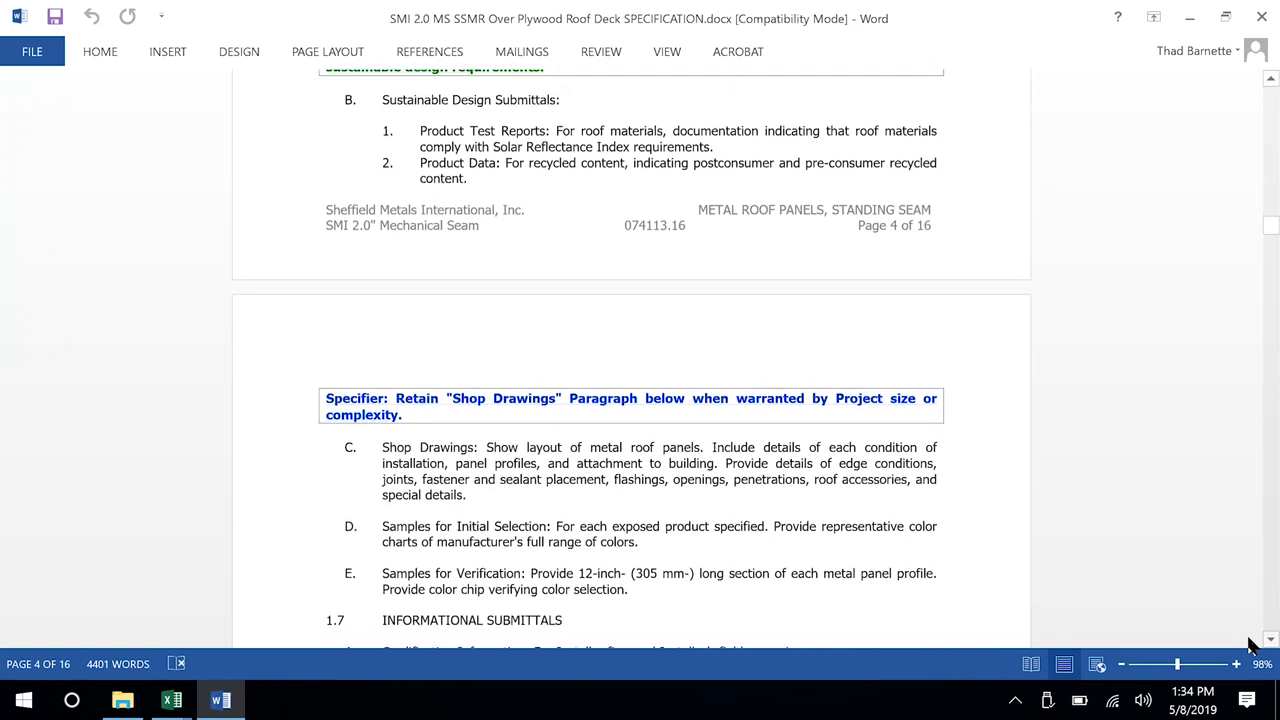
pyautogui.scroll(-3)
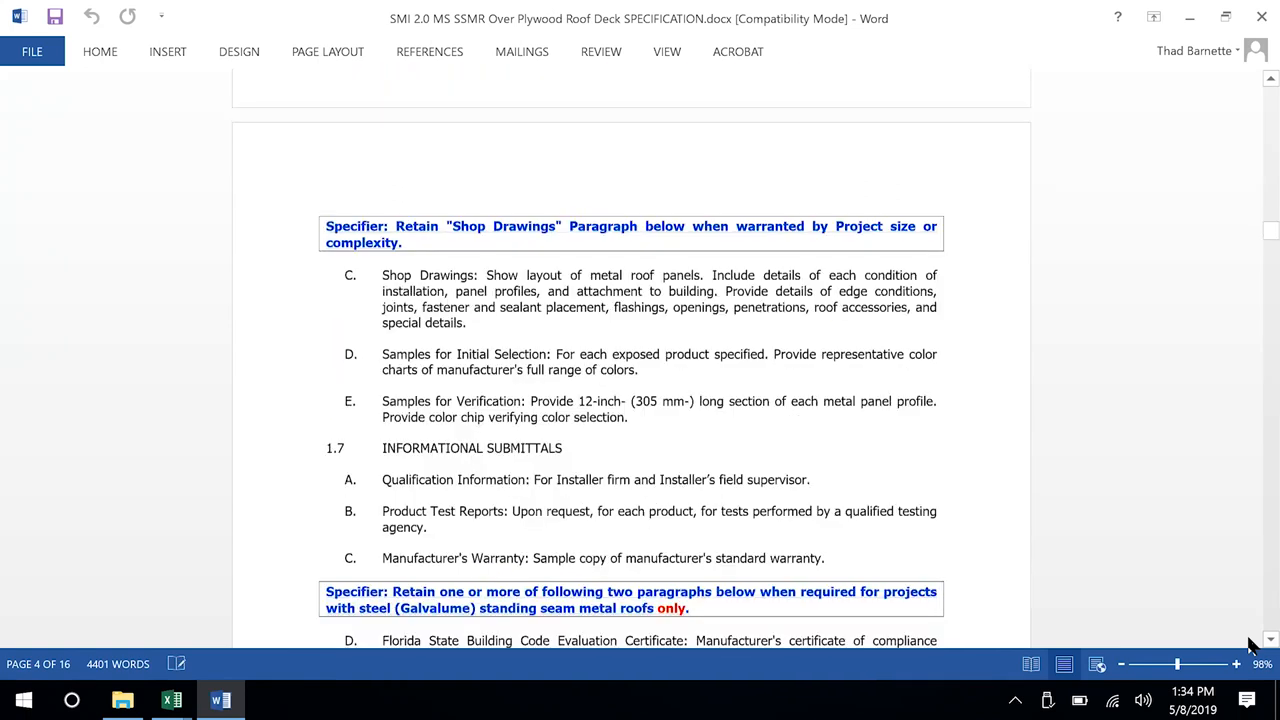
pyautogui.scroll(-3)
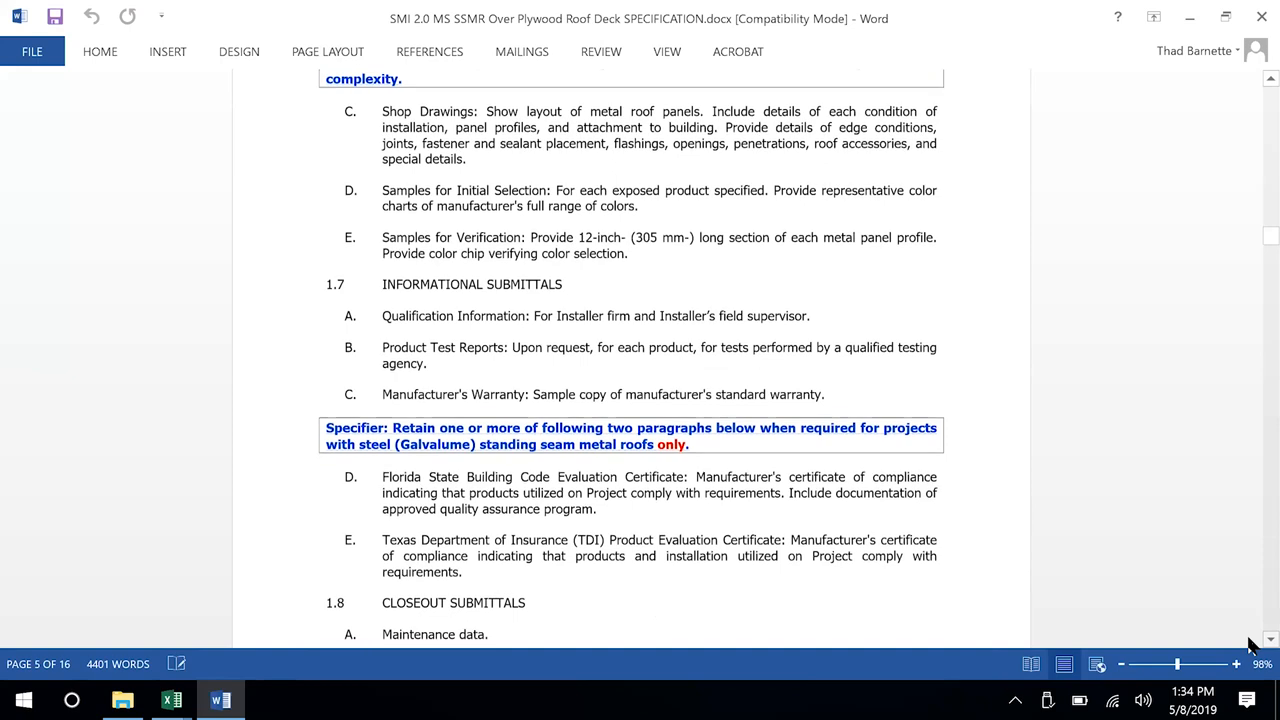
pyautogui.scroll(-3)
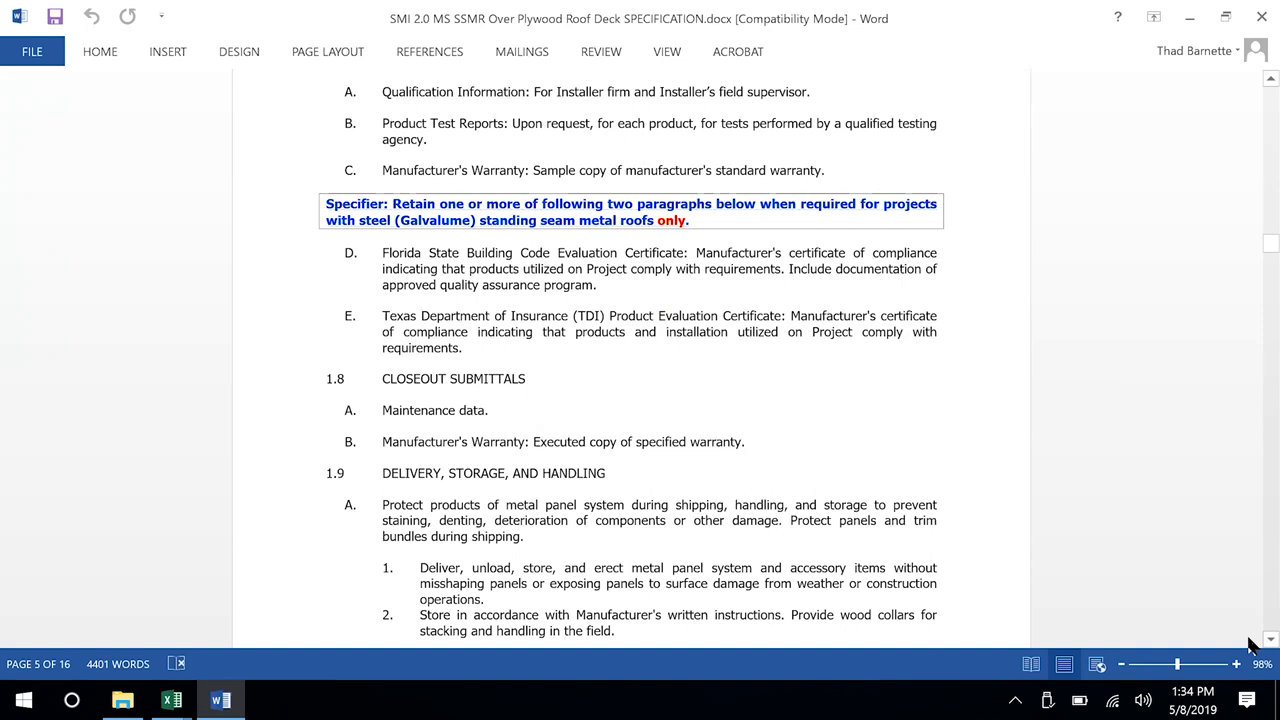
pyautogui.scroll(-3)
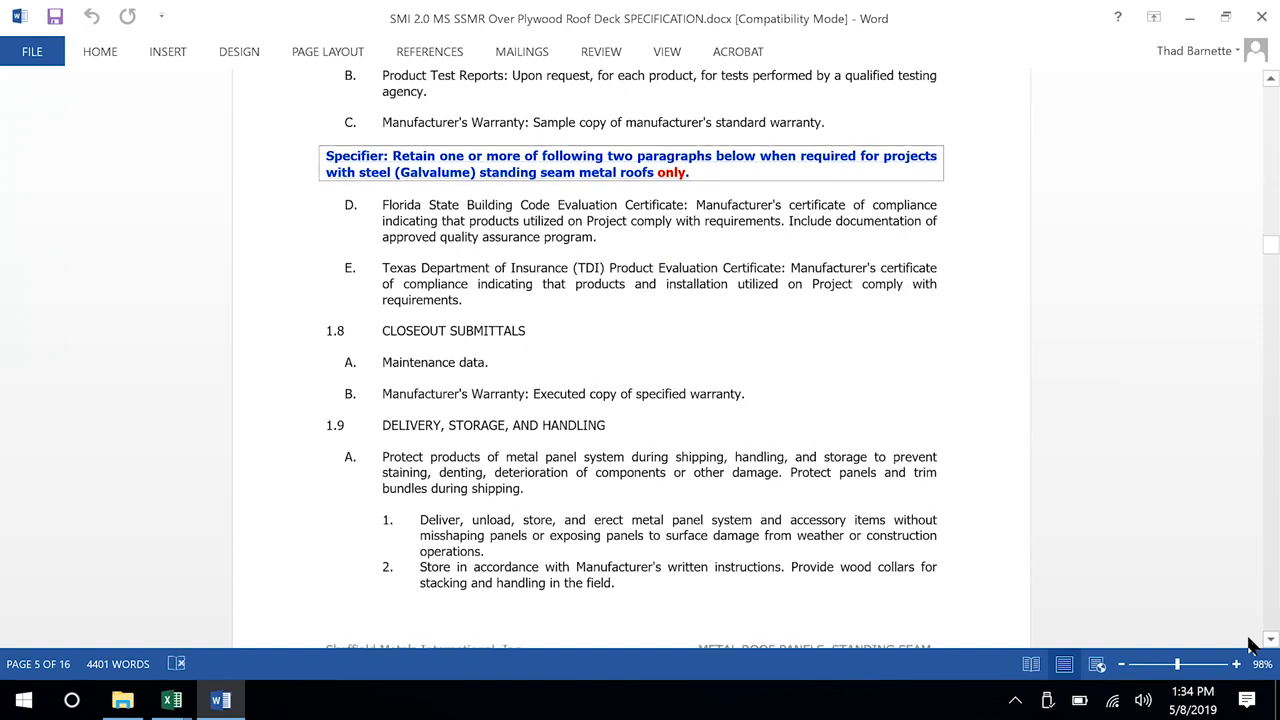